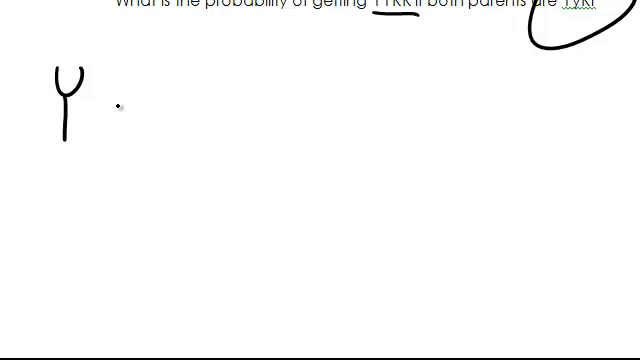
Handwrite 'YyRr x YyRr' with an arrow pointing to a question mark.
drag(80, 100, 120, 130)
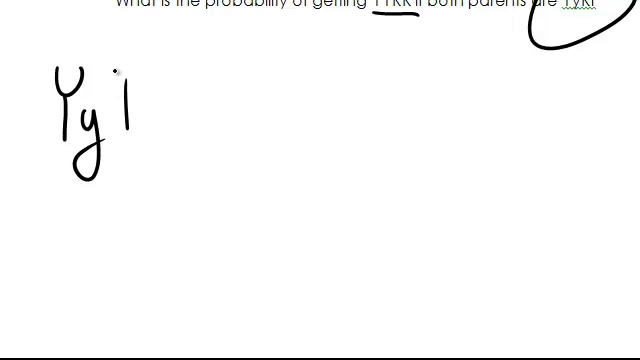
text(Rr x)
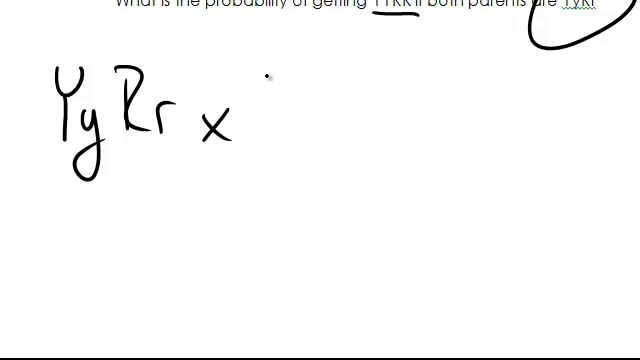
drag(260, 80, 320, 130)
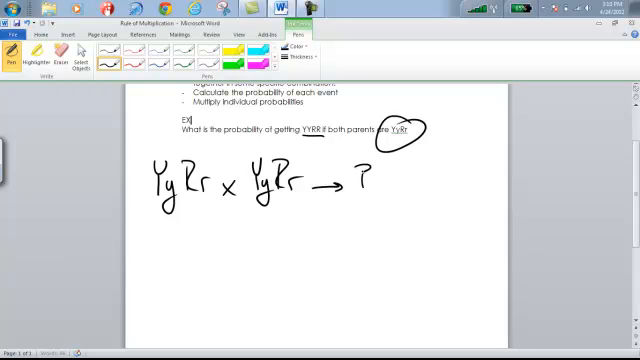
drag(375, 175, 400, 185)
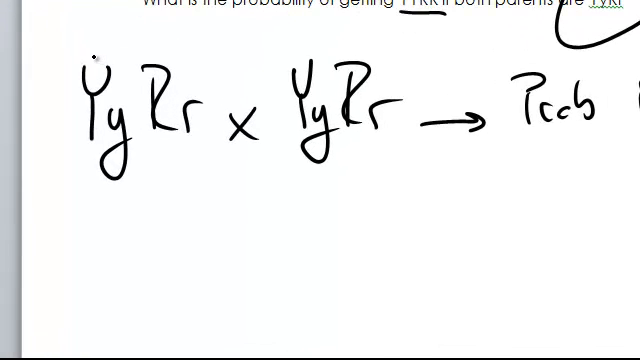
Write 'Prob' after the arrow to label the YYRR result.
drag(90, 55, 90, 180)
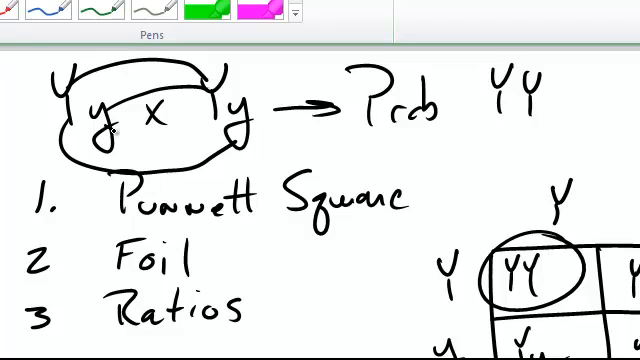
Fill the Yy x Yy Punnett square with YY, Yy, Yy, yy.
drag(105, 128, 250, 115)
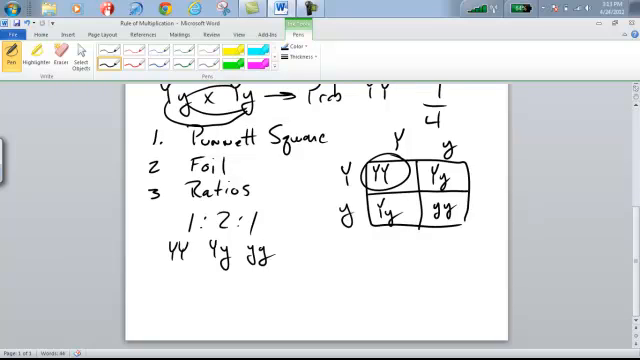
Erase the Yy x Yy example and Punnett square below the YyRr x YyRr cross.
click(78, 54)
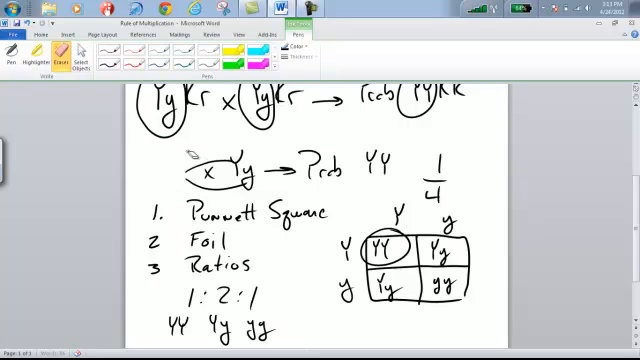
drag(200, 160, 200, 330)
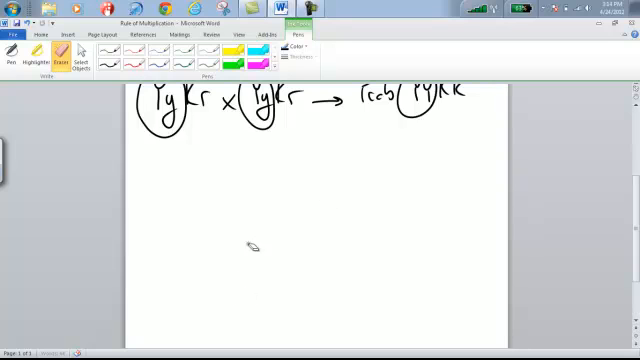
mouse_move(13, 45)
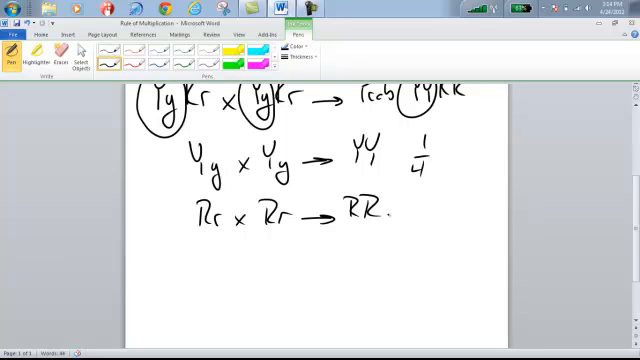
Write the 1/4 probability beside RR for the Rr x Rr cross.
drag(420, 190, 420, 215)
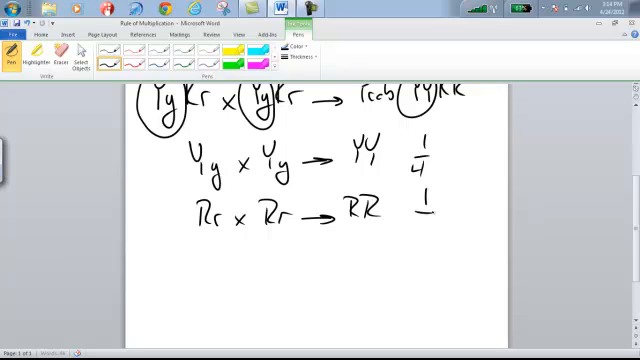